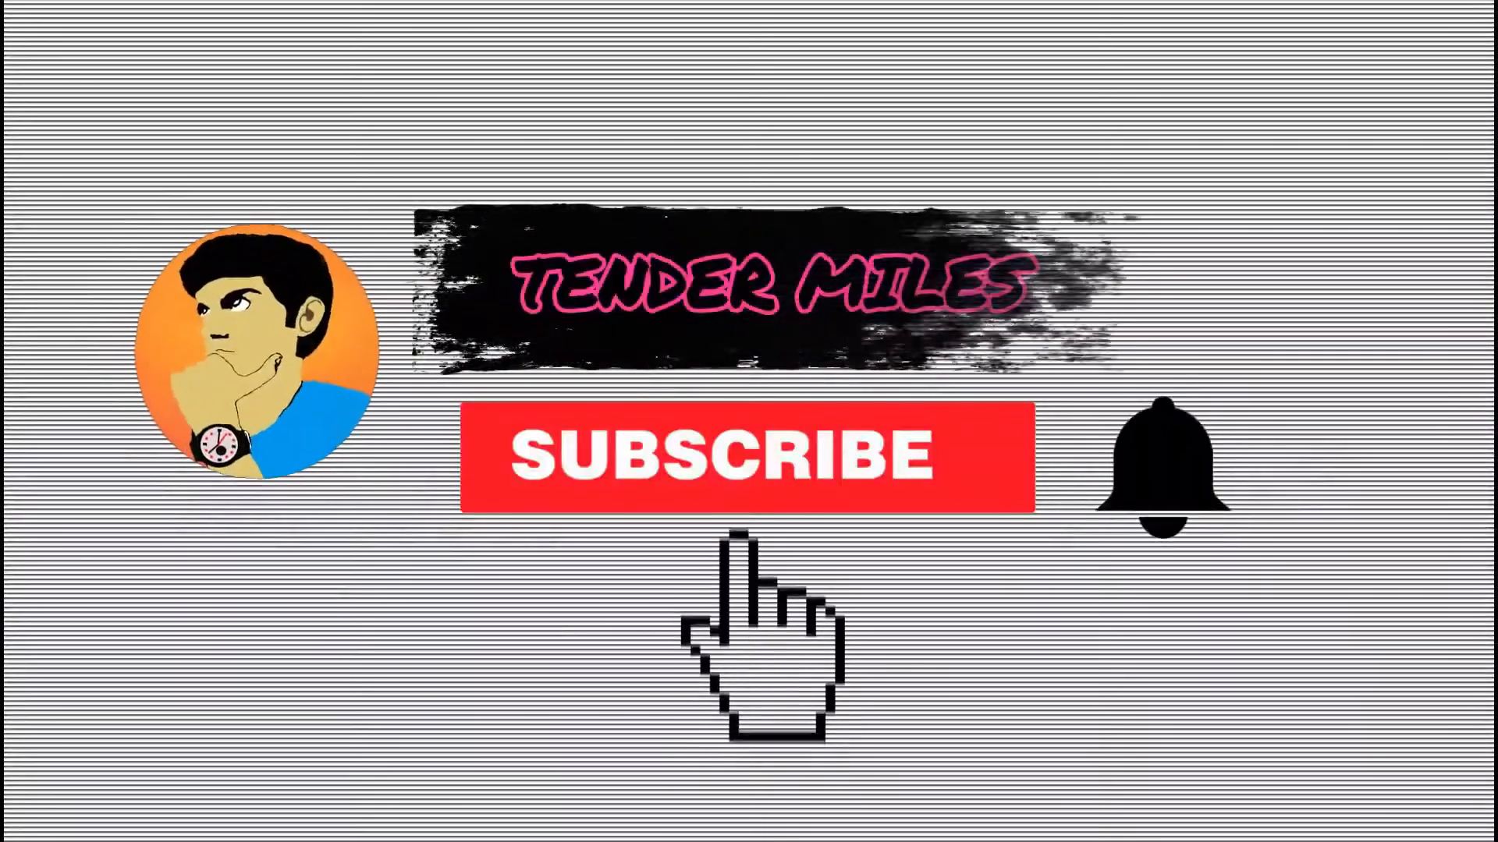
{"action": "left_click", "coordinate": [745, 454]}
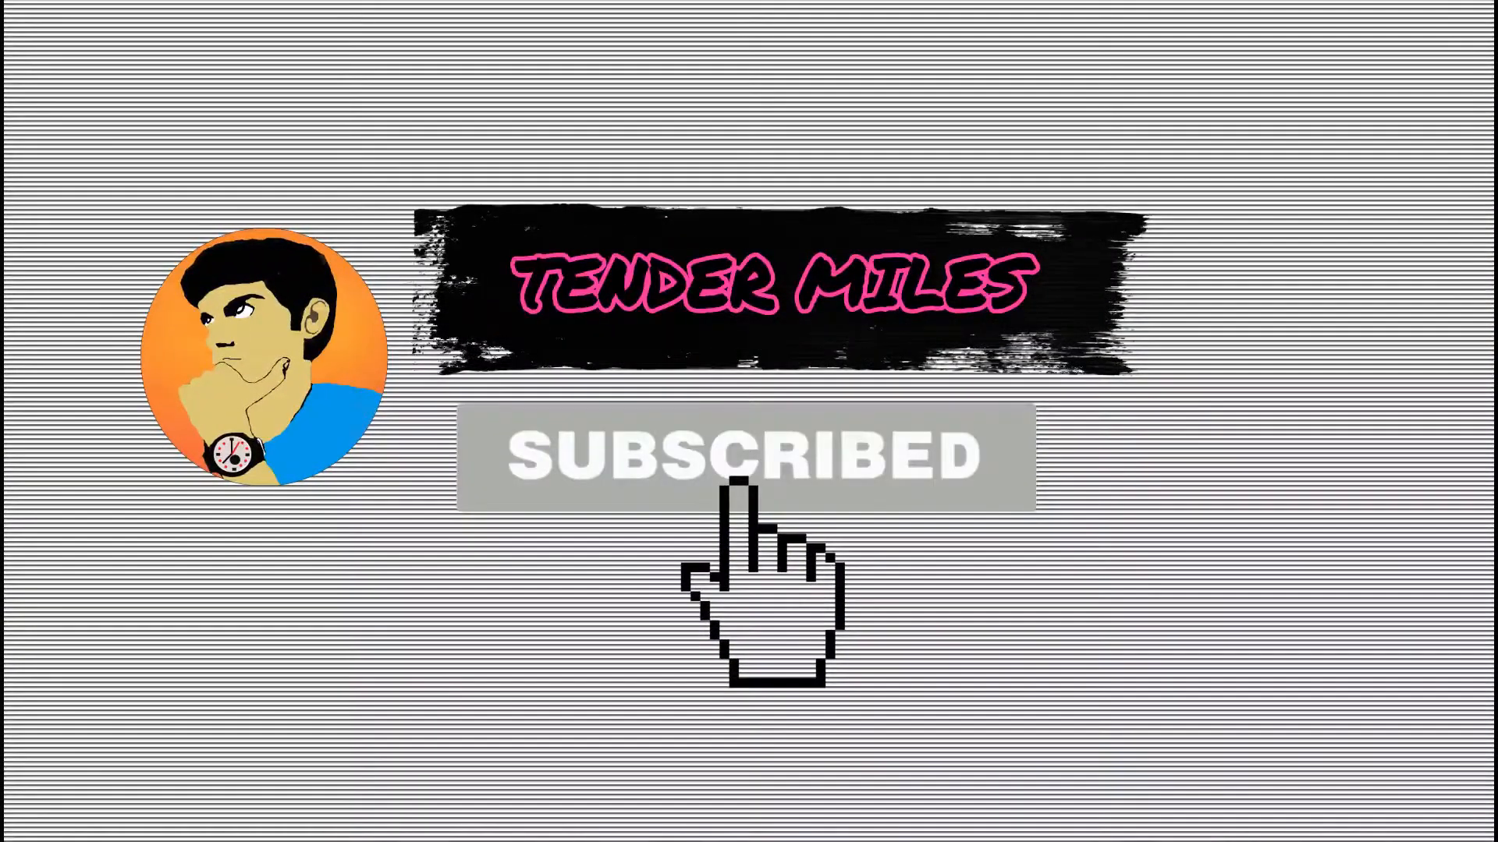